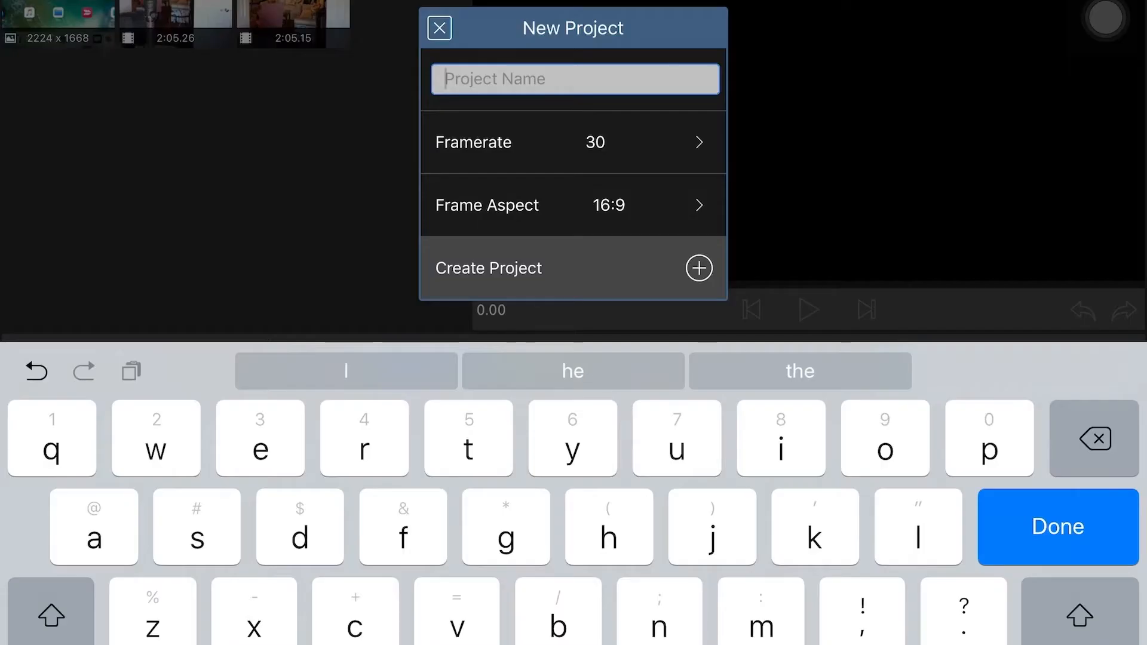
Name the new project 'two camera shoot', keeping 30 fps and 16:9
{"action": "type", "text": "two ca"}
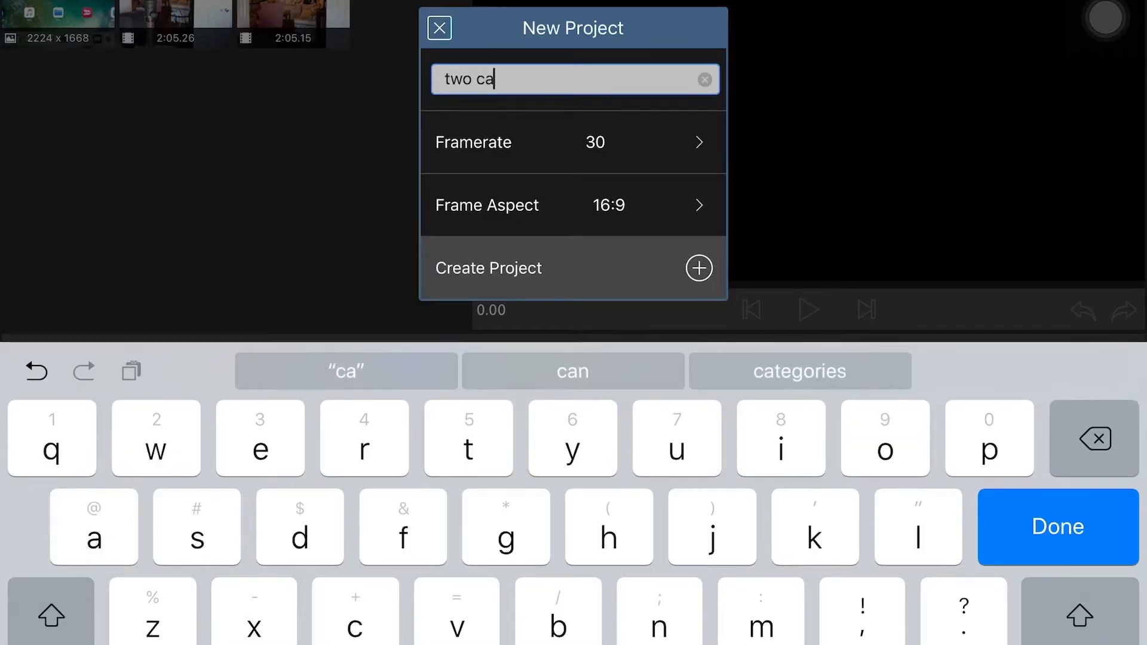
{"action": "type", "text": "mera"}
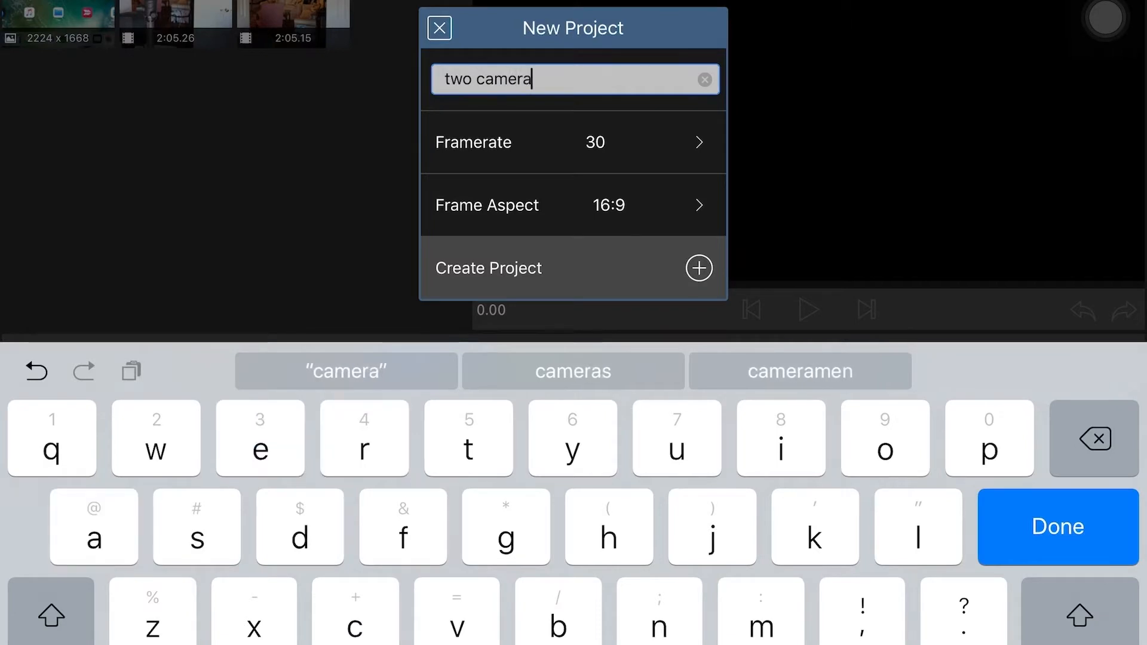
{"action": "type", "text": "sh"}
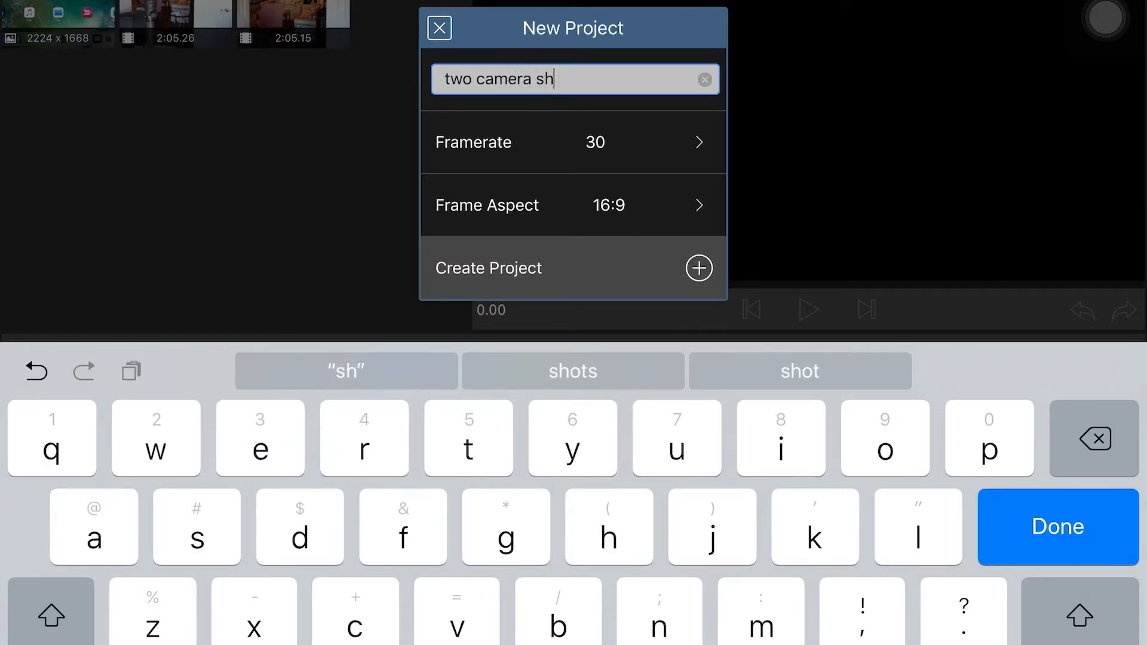
{"action": "type", "text": "oot"}
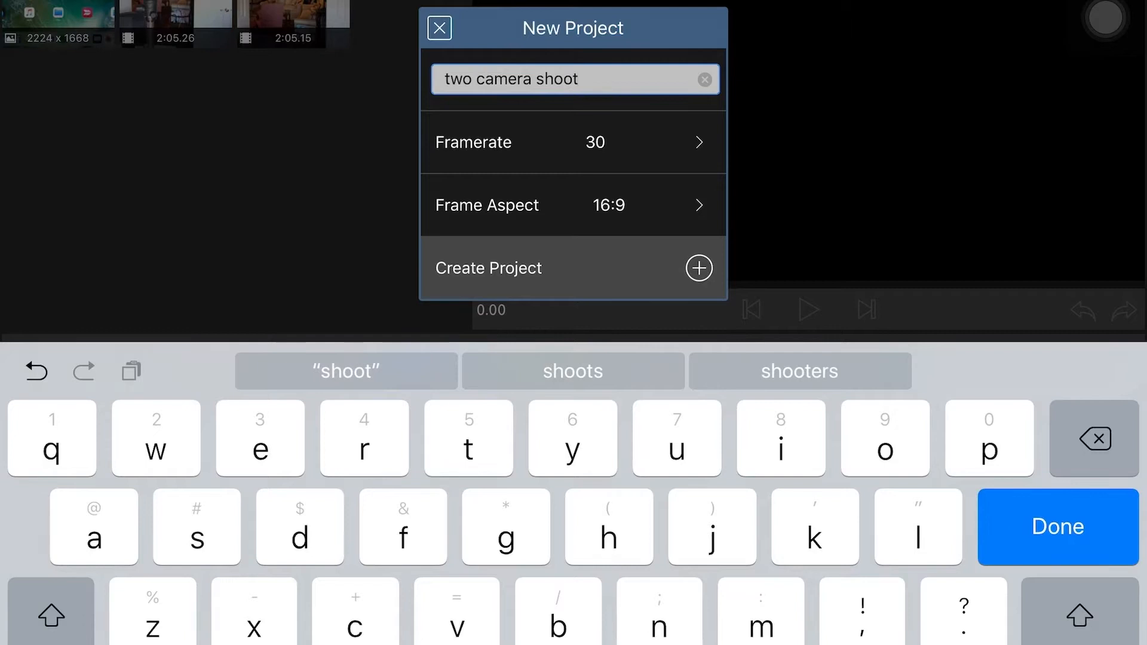
{"action": "left_click", "coordinate": [1056, 527]}
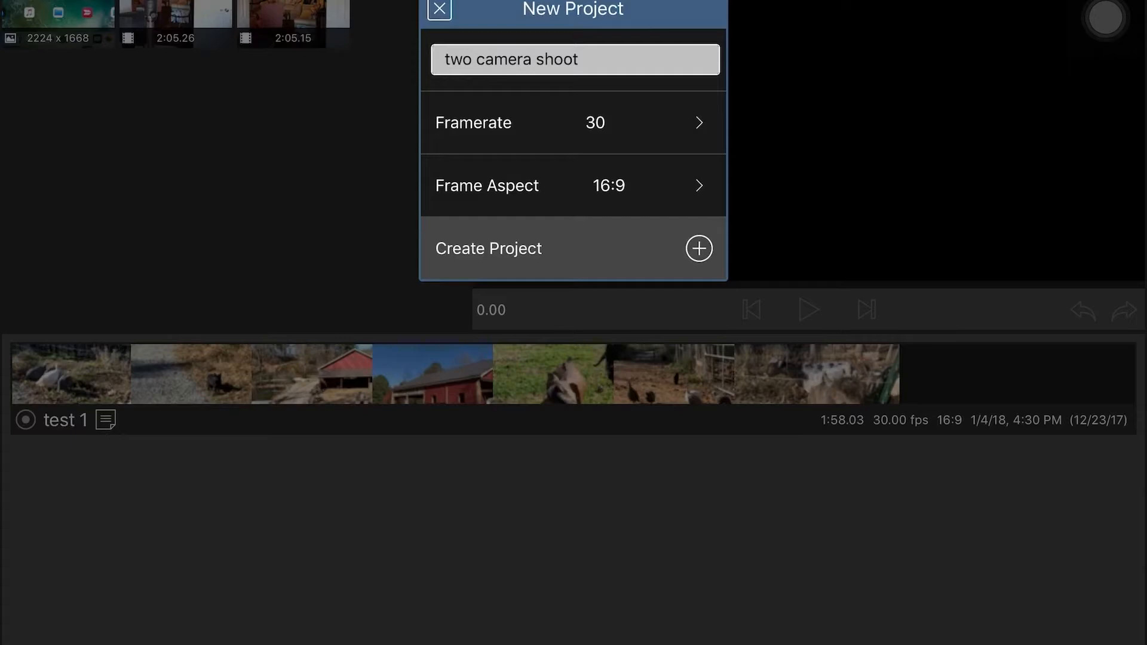
Create the 'two camera shoot' project and open its empty timeline
{"action": "left_click", "coordinate": [439, 10]}
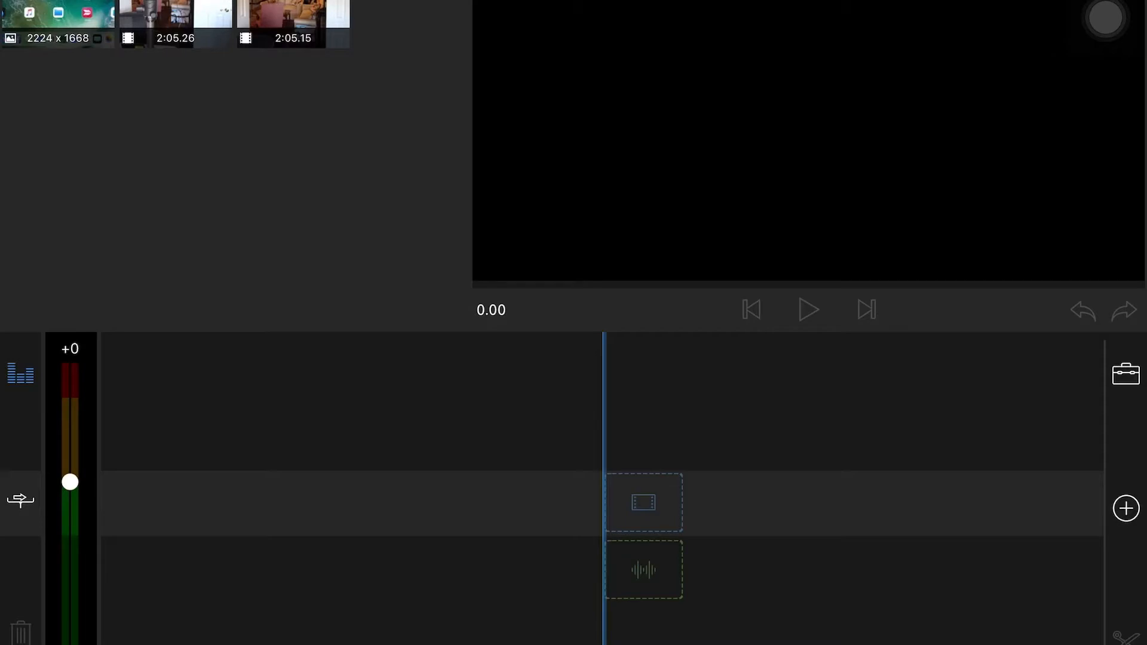
Add the 2:05.26 and 2:05.07 camera clips as stacked timeline tracks
{"action": "left_click", "coordinate": [292, 23]}
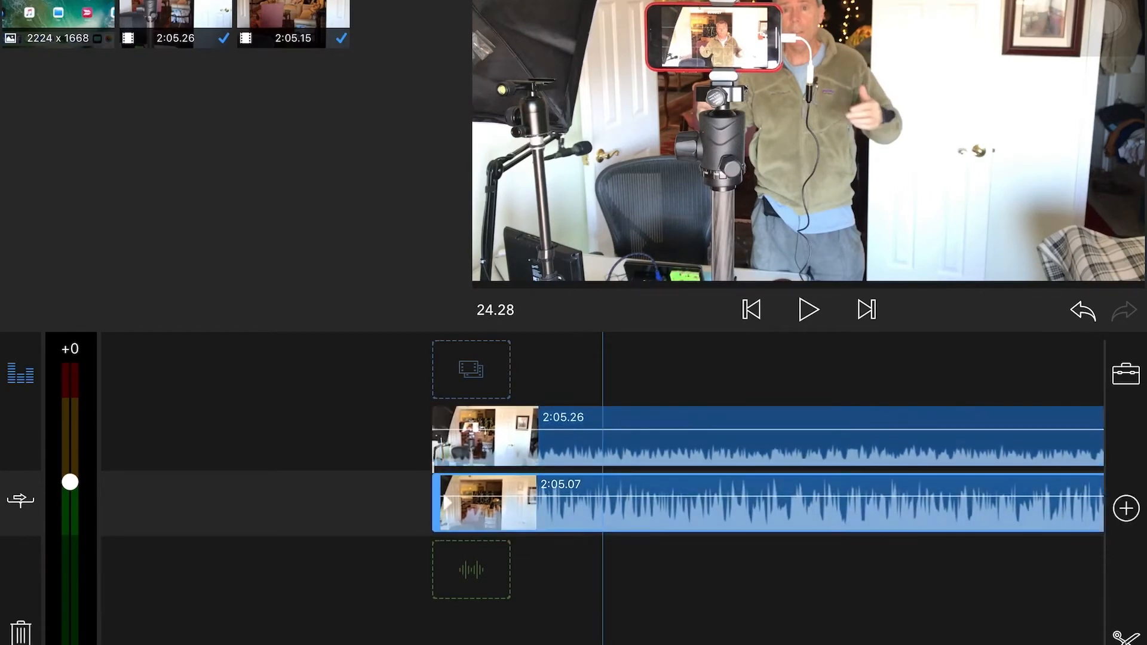
Select the upper 2:05.26 clip and play back to check audio sync
{"action": "scroll", "scroll_direction": "left", "scroll_amount": 3}
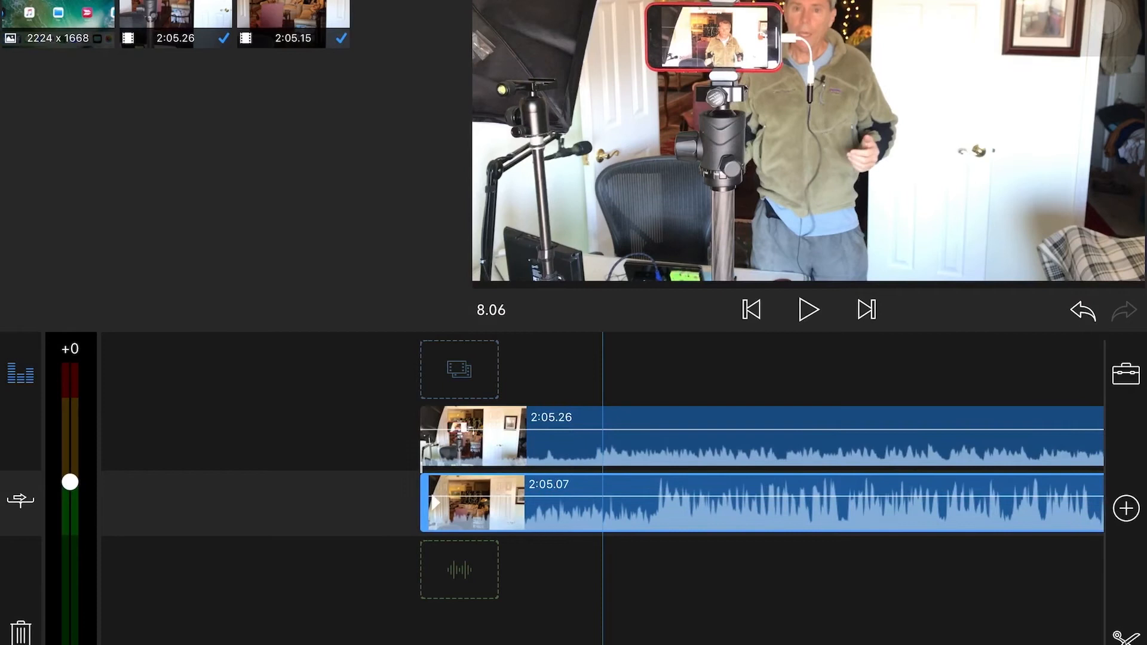
{"action": "left_click", "coordinate": [750, 309]}
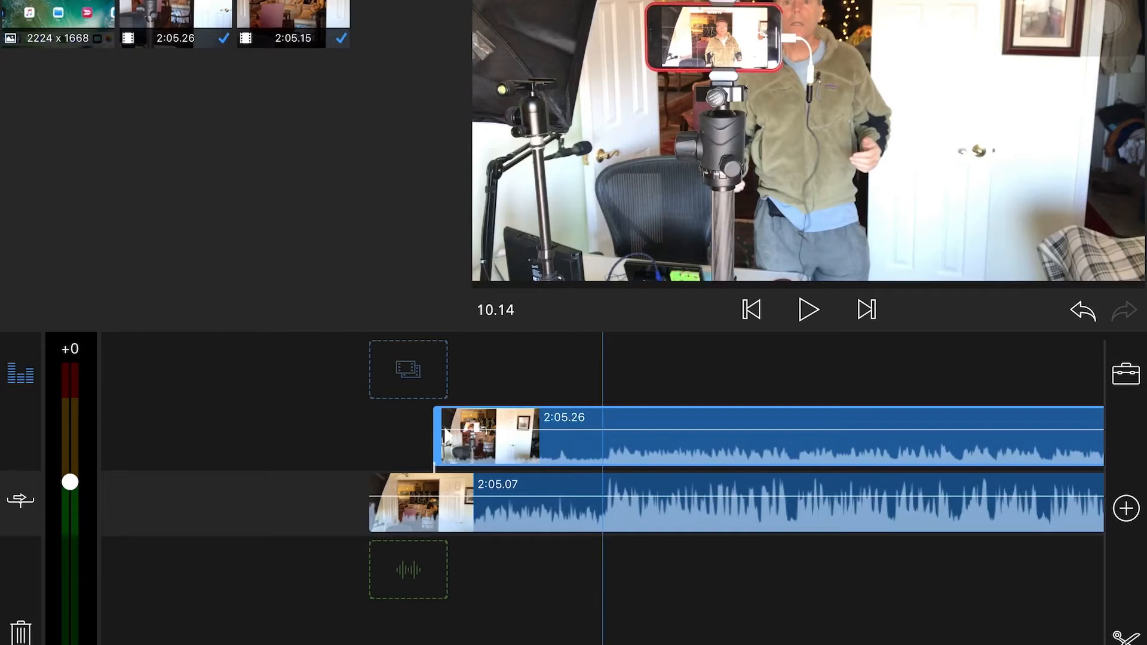
{"action": "left_click", "coordinate": [808, 309]}
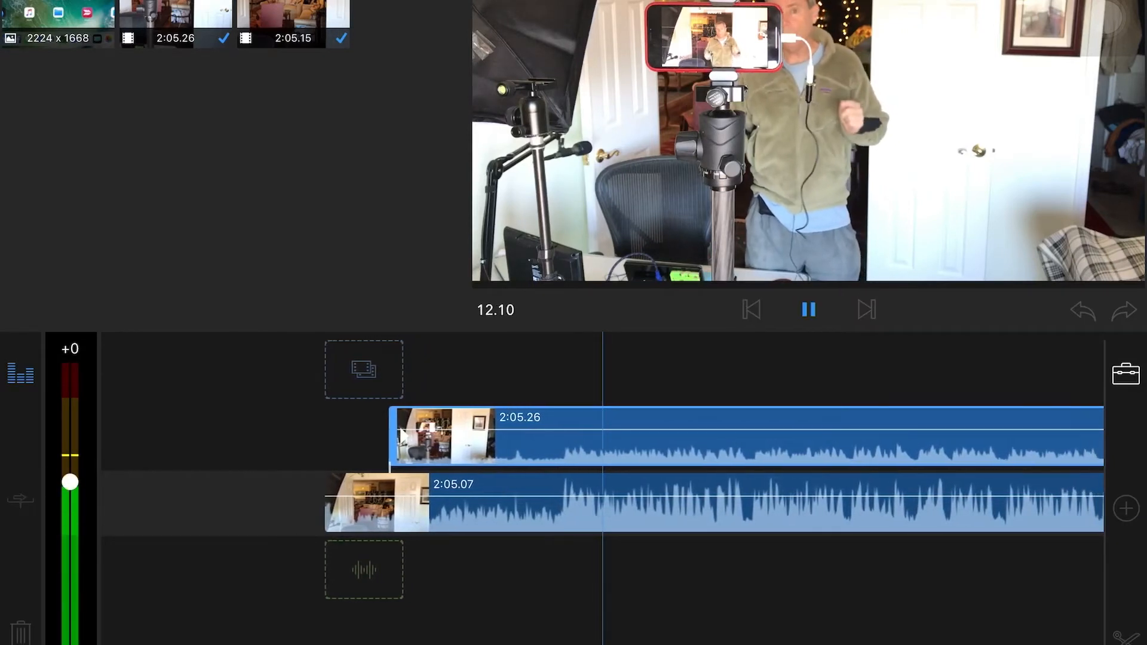
{"action": "left_click", "coordinate": [808, 309]}
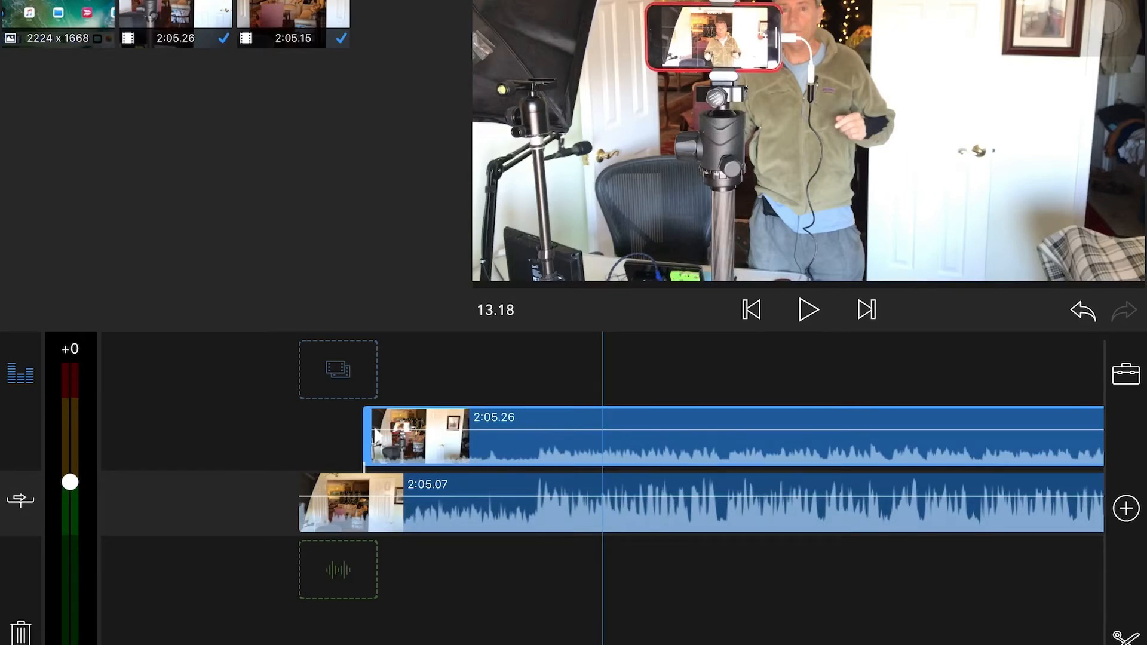
Shift the upper clip to start later, replaying until the waveforms align
{"action": "left_click", "coordinate": [808, 309]}
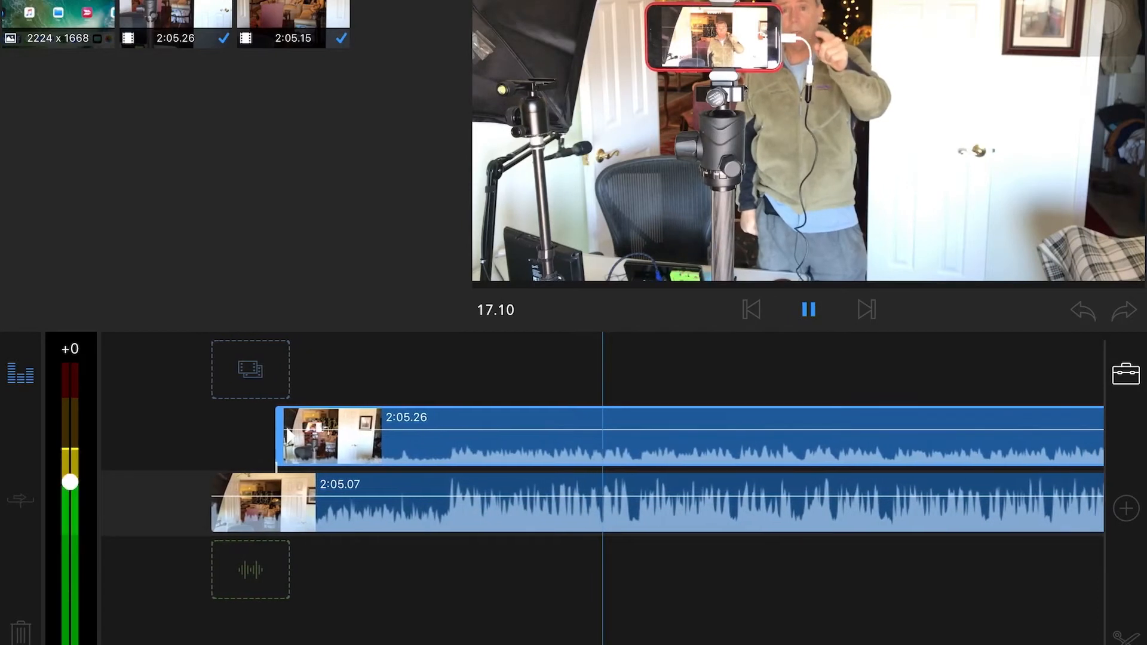
{"action": "left_click", "coordinate": [809, 310]}
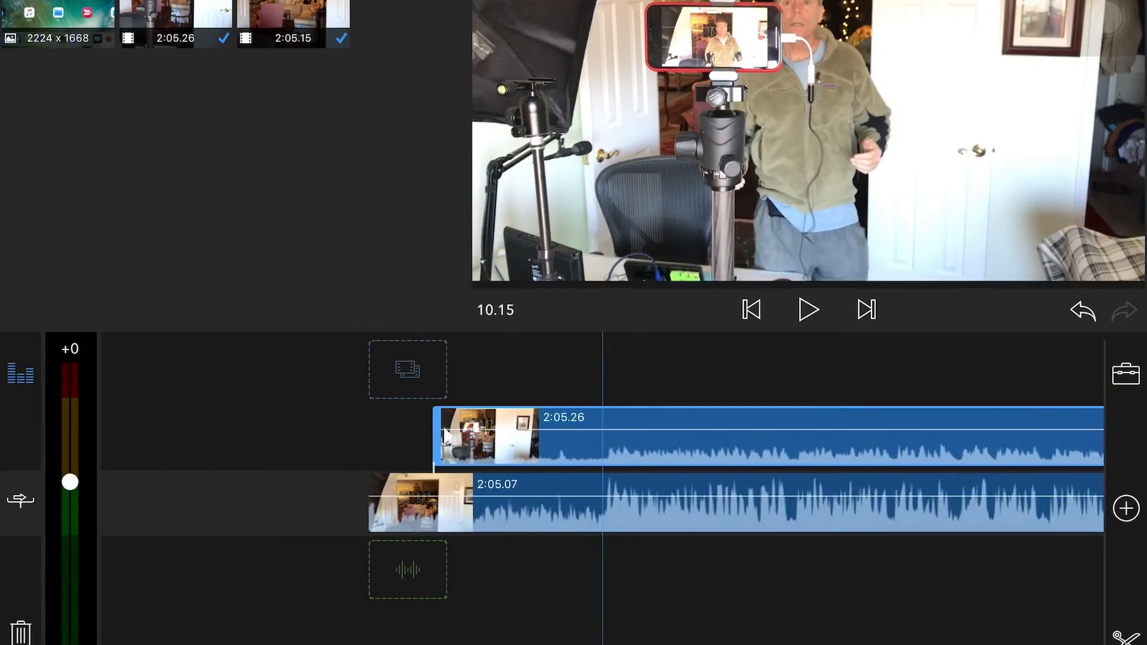
{"action": "left_click", "coordinate": [808, 310]}
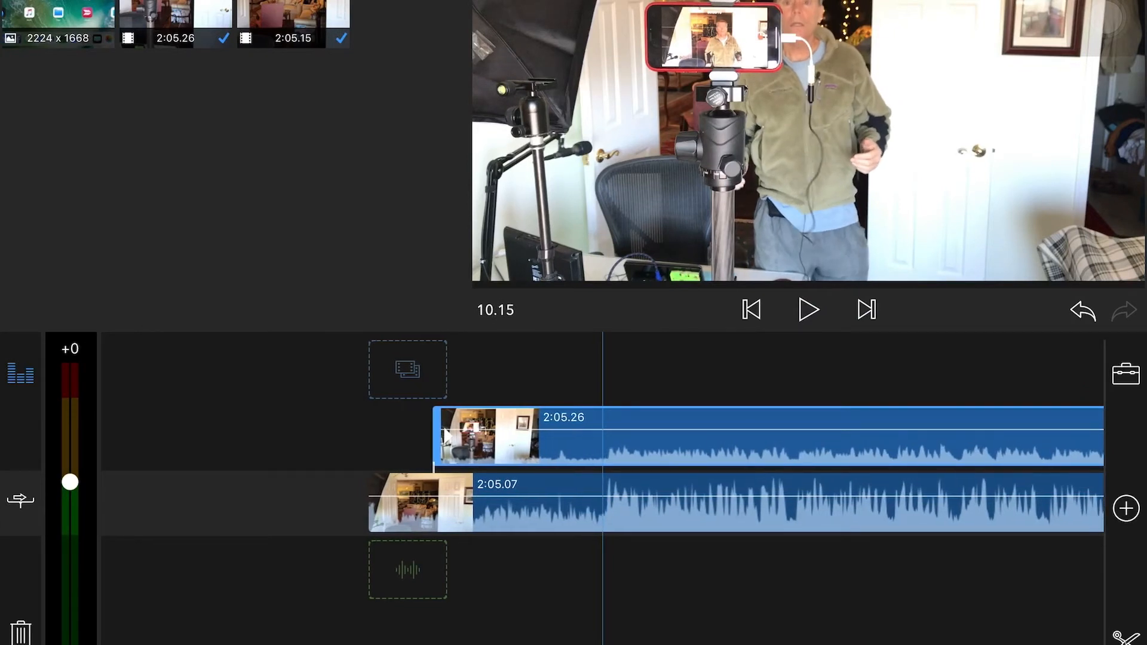
Find the cutaway point and trim the upper clip to a 13.07 segment
{"action": "left_click", "coordinate": [808, 309]}
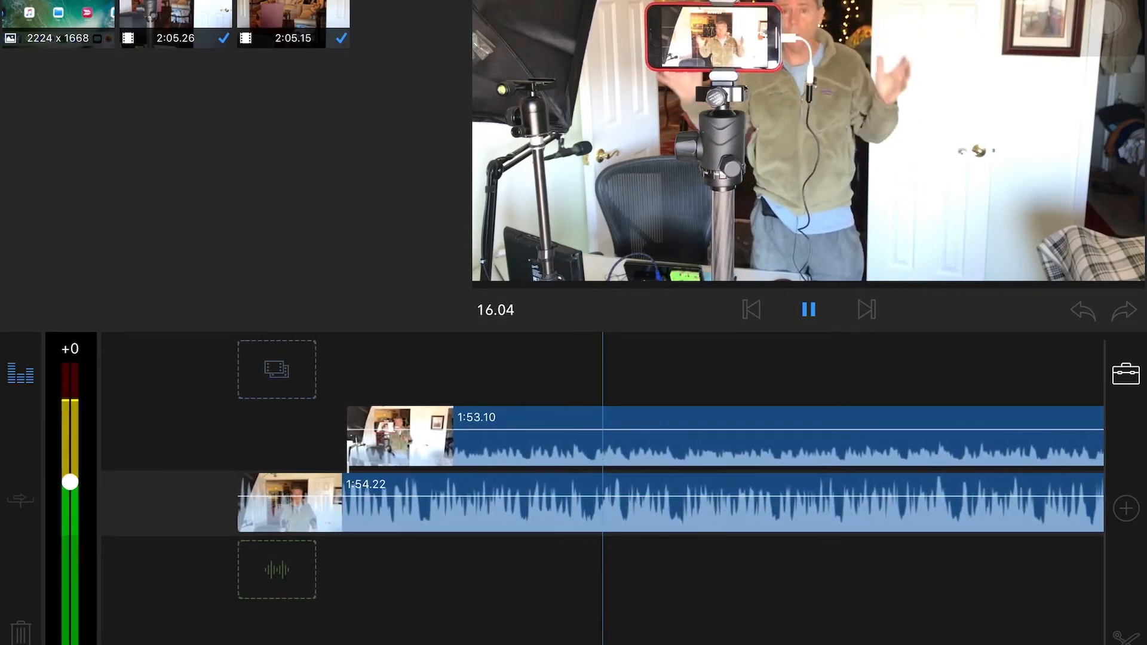
{"action": "left_click", "coordinate": [809, 310]}
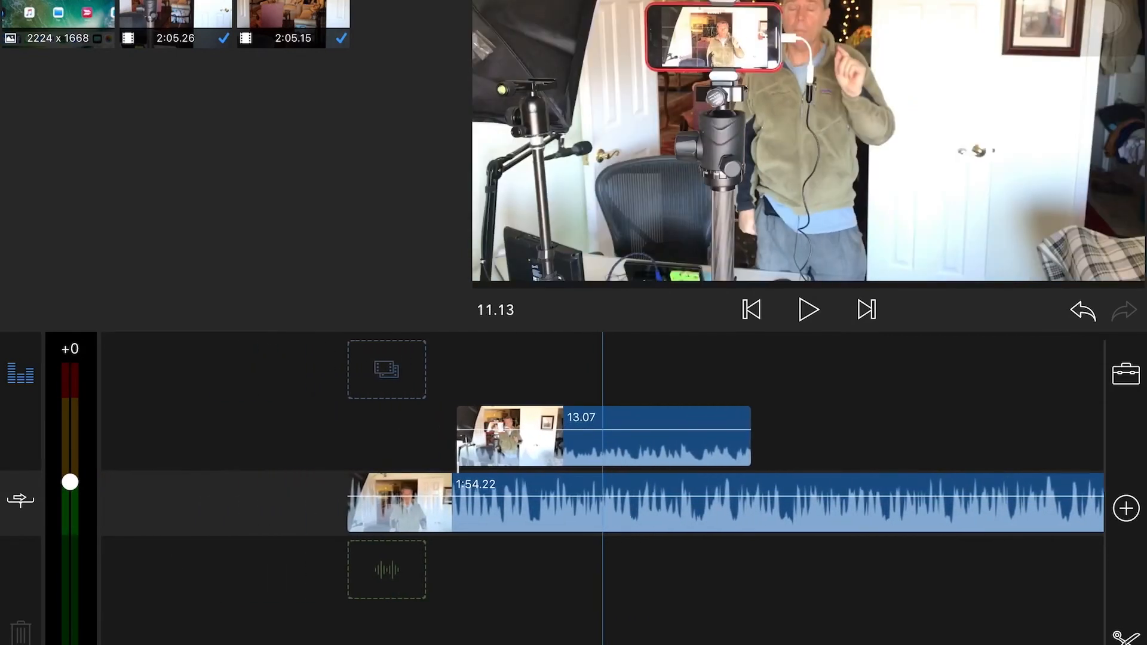
{"action": "left_click", "coordinate": [604, 435]}
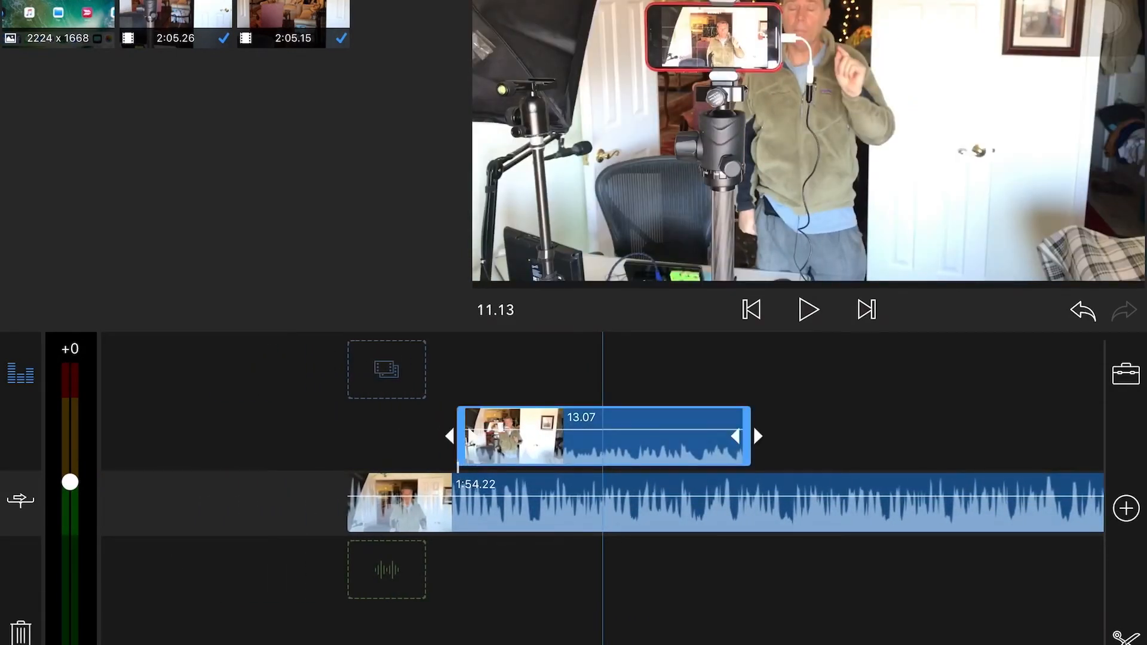